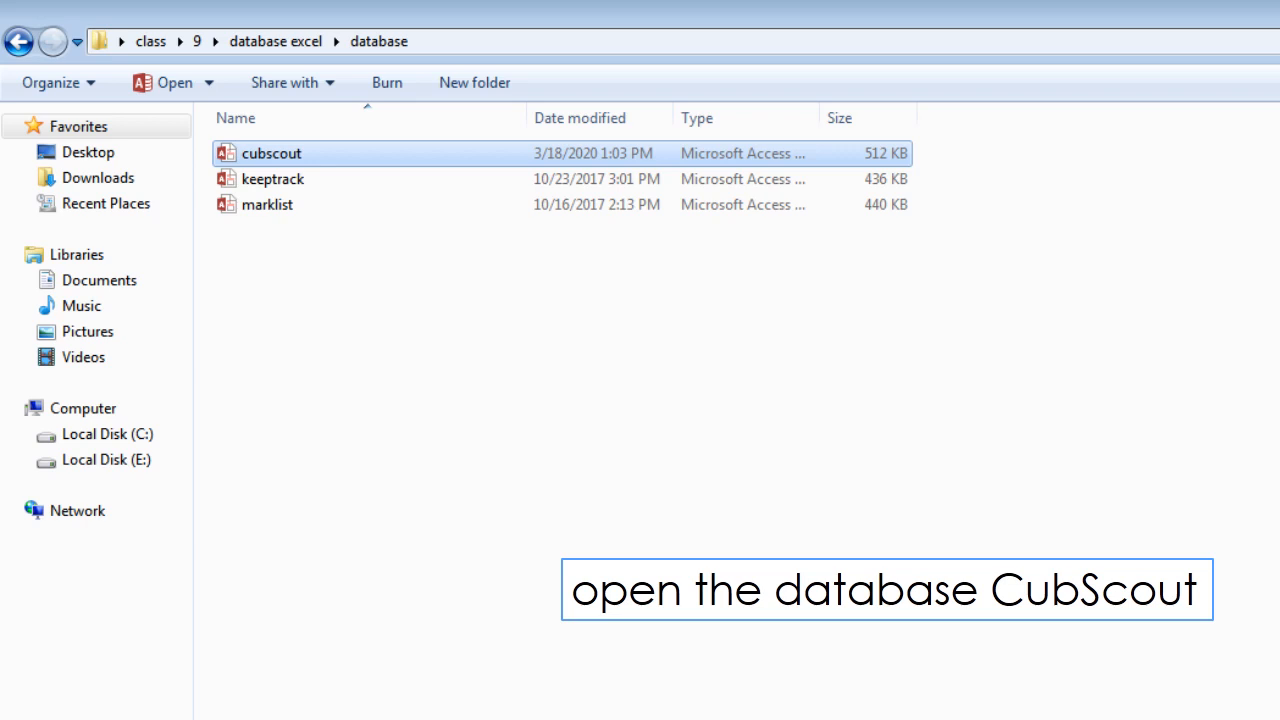
Step: Open the cubscout database from the database folder in Access
double_click(272, 152)
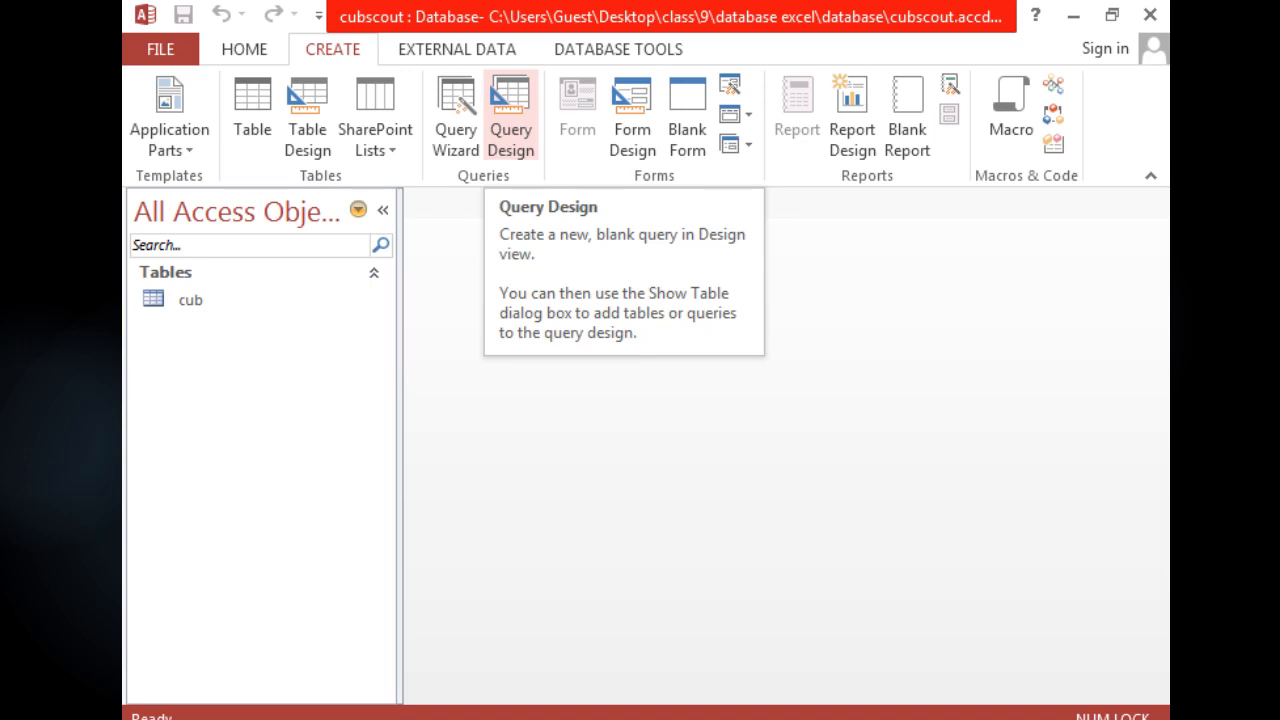
Step: Start a new blank query in Design view with the table chooser shown
left_click(510, 112)
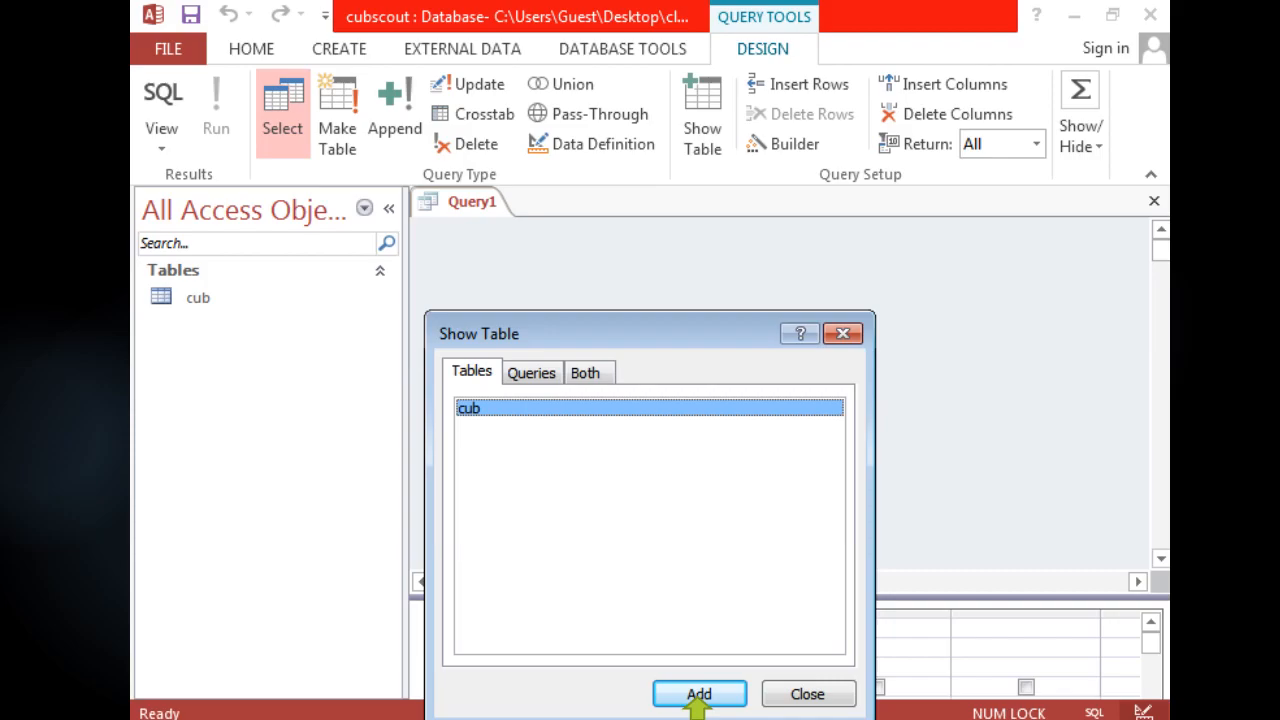
Step: Add the cub table to the query design
left_click(700, 694)
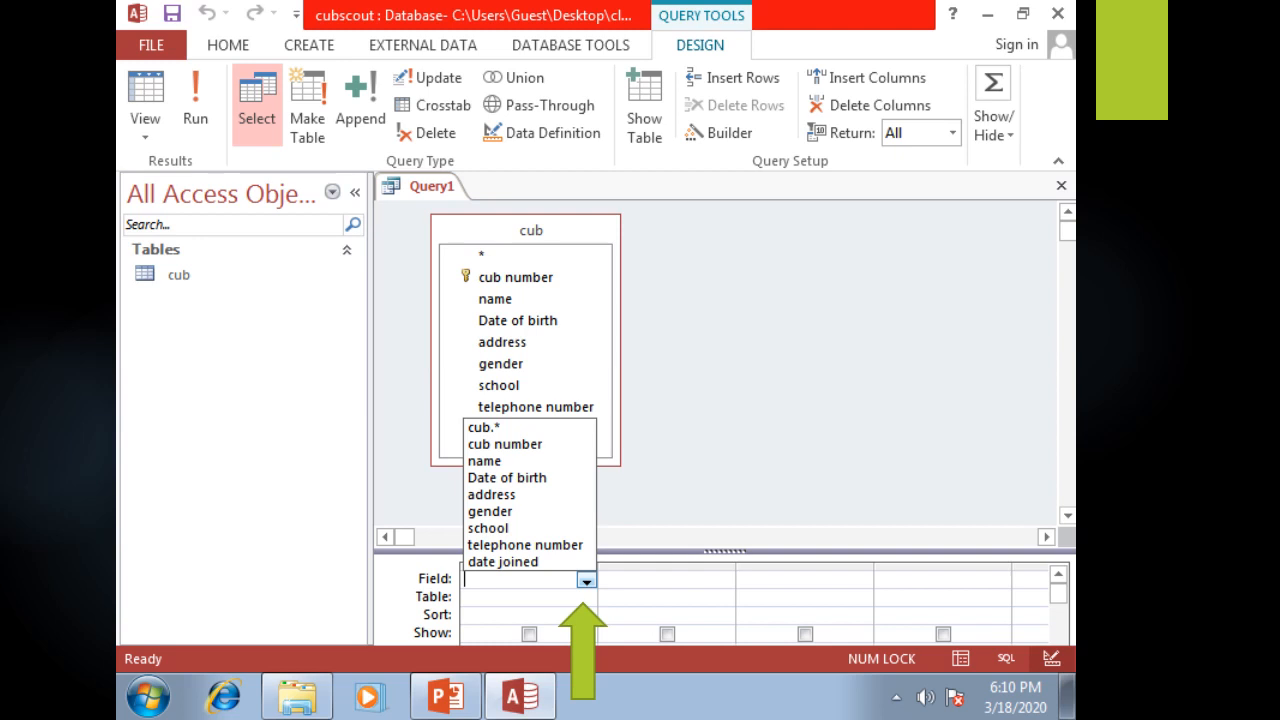
Step: Add the name field with the birthday-month criteria and run the query, returning FIONA
left_click(484, 460)
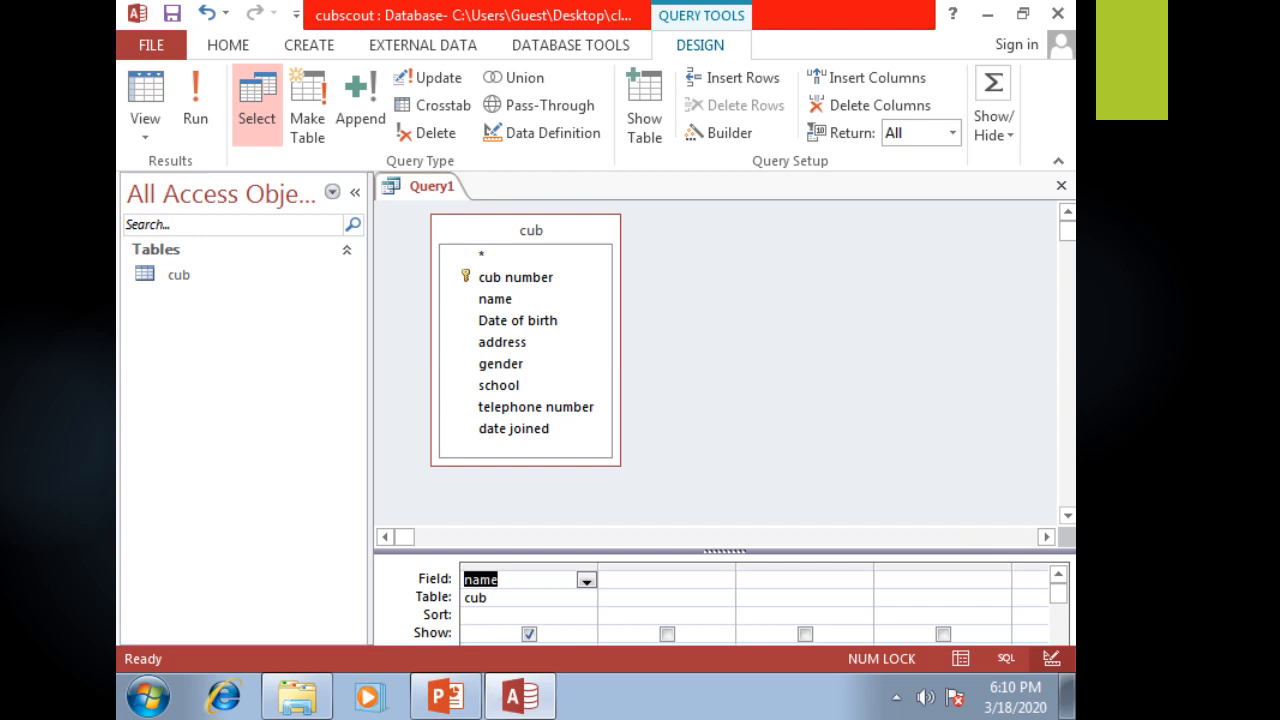
left_click(724, 580)
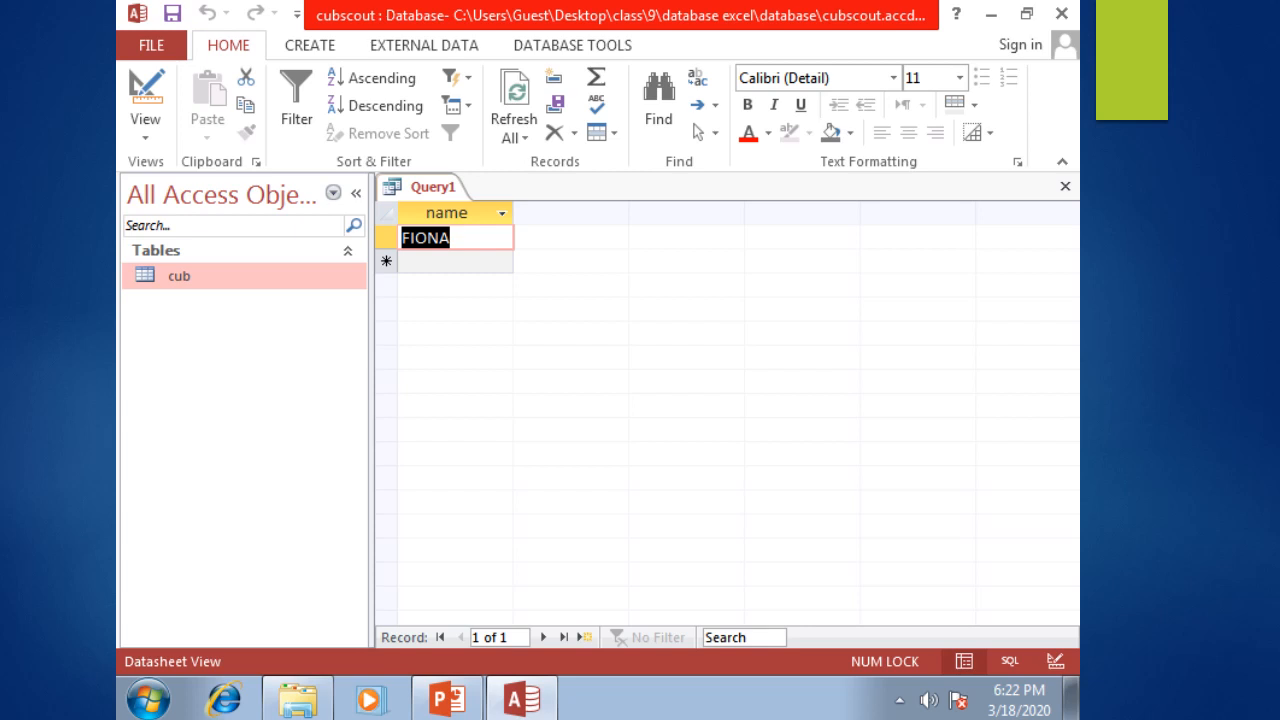
Step: Name the query 'bithday' in the Save As prompt
type("bithday")
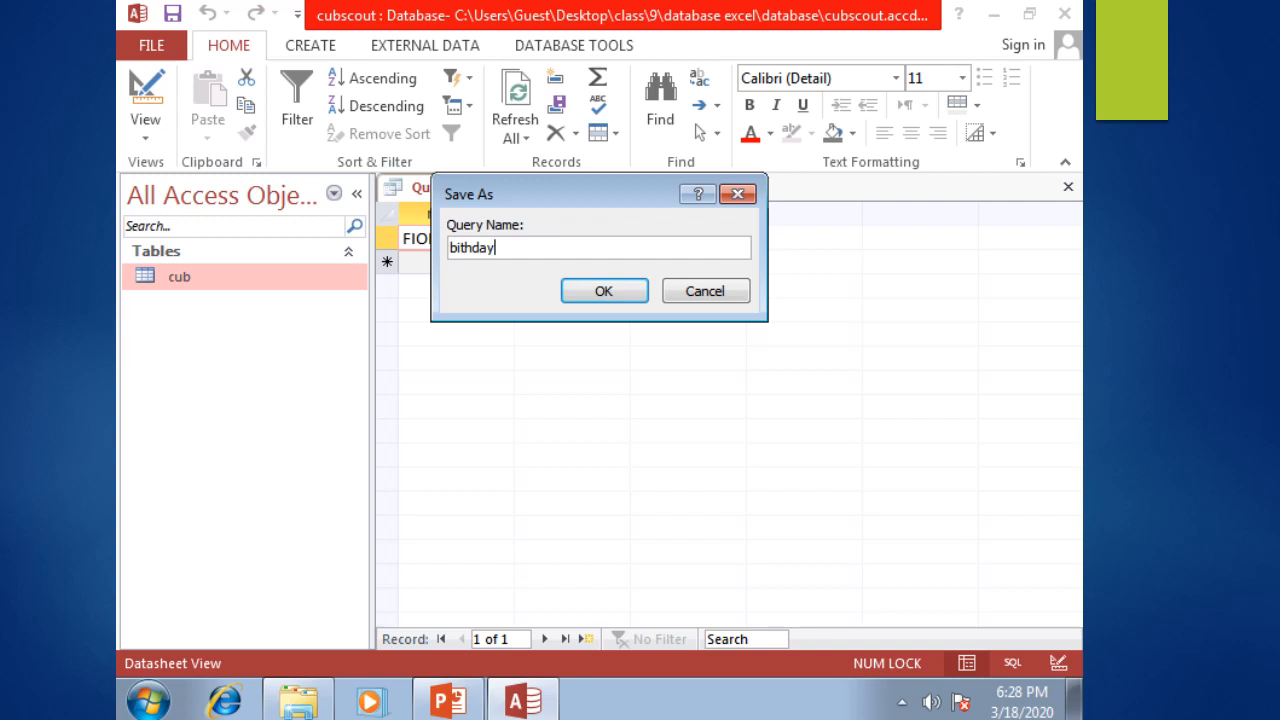